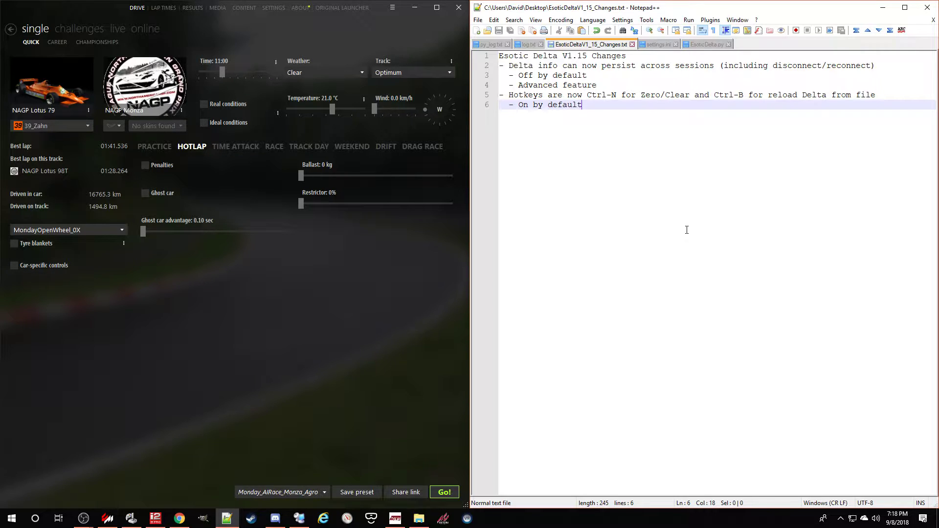
mouse_move(440, 430)
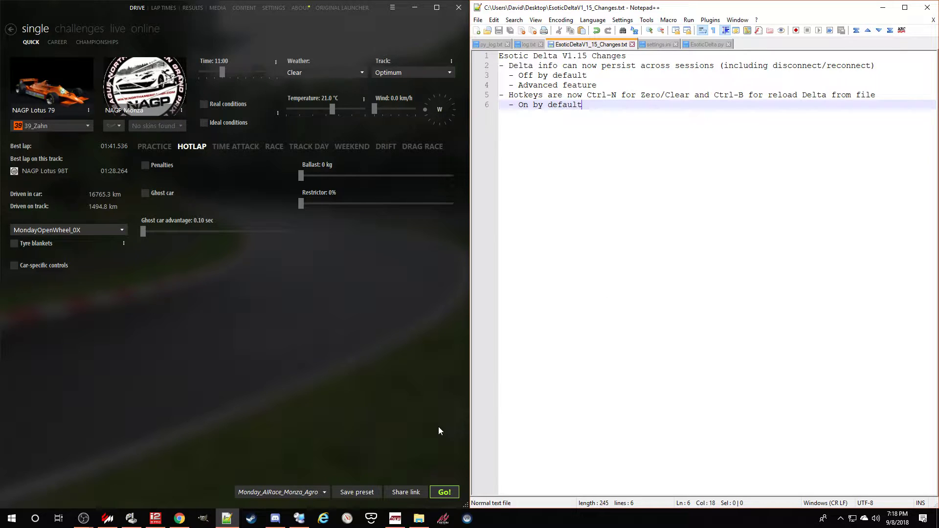
- Show the StoredDeltas folder and point out the first and third Lotus 79 Monza DeltaInfo.ini files
left_click(419, 518)
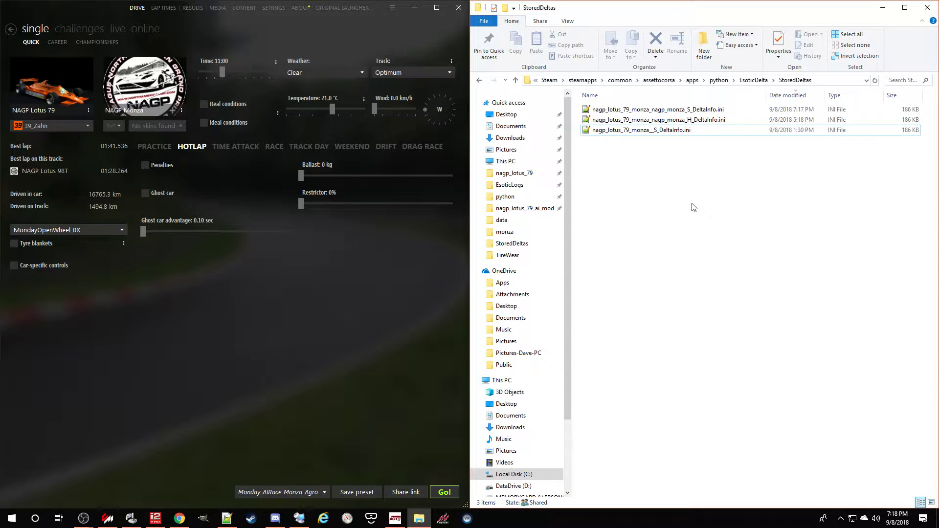
mouse_move(624, 259)
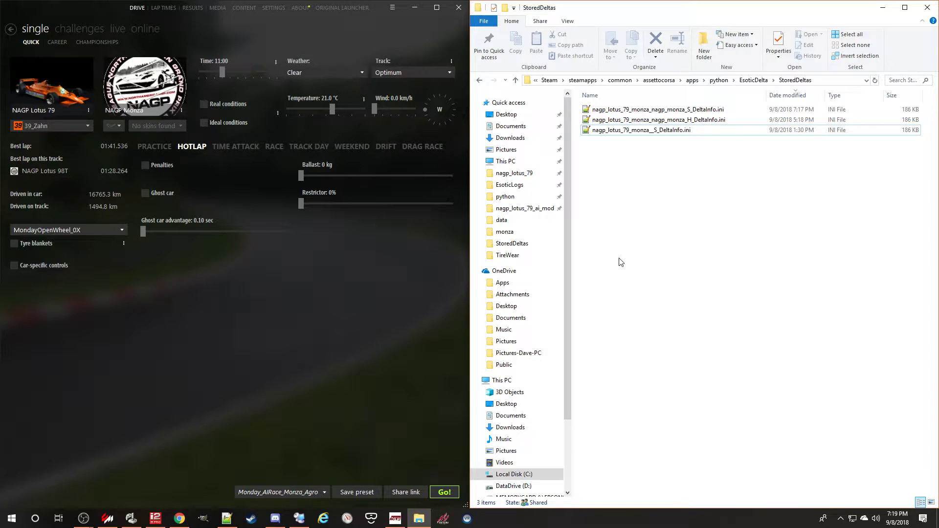
left_click(657, 110)
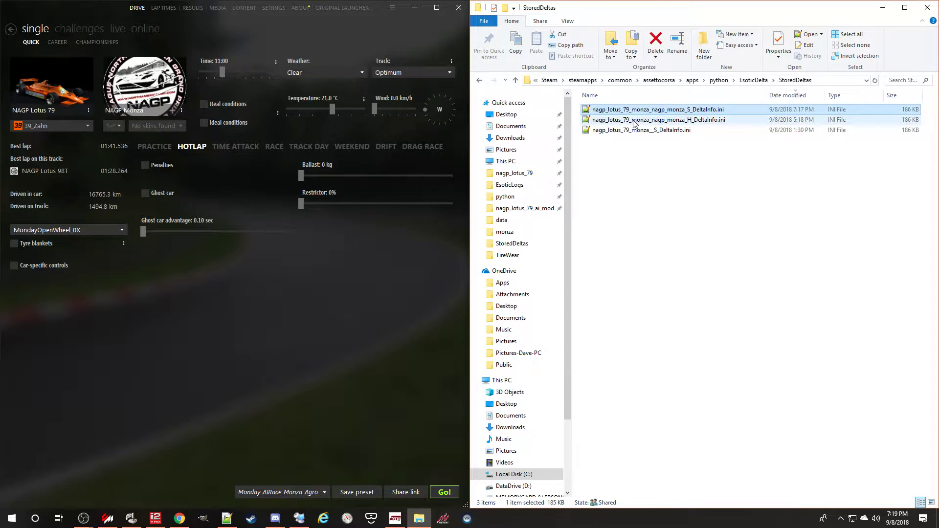
mouse_move(624, 119)
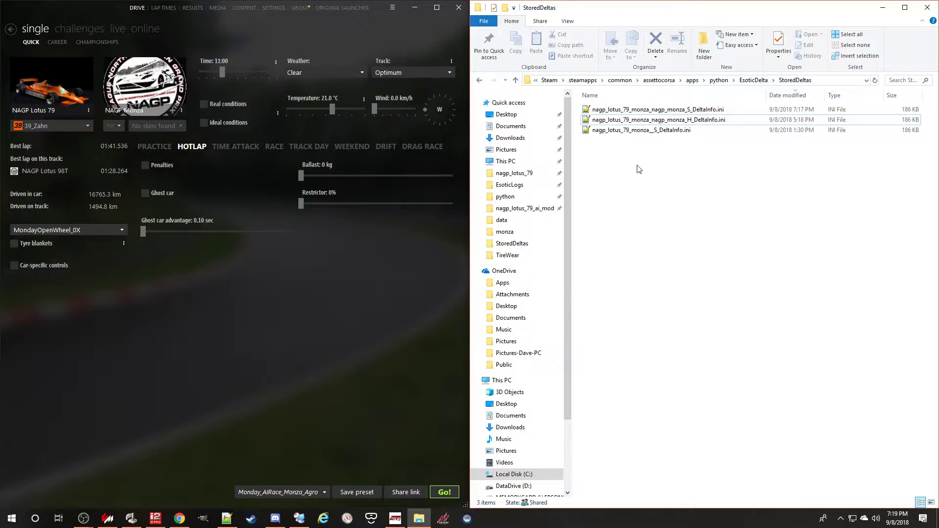
mouse_move(226, 309)
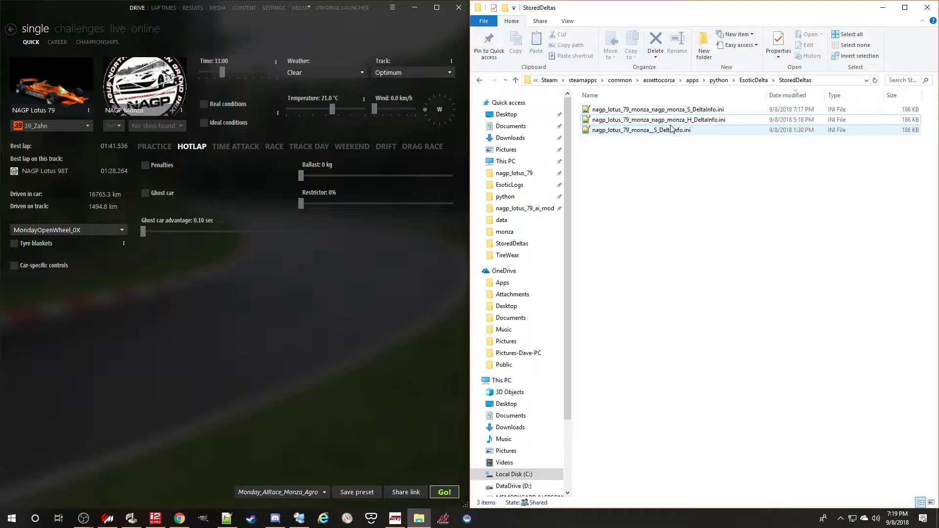
left_click(656, 120)
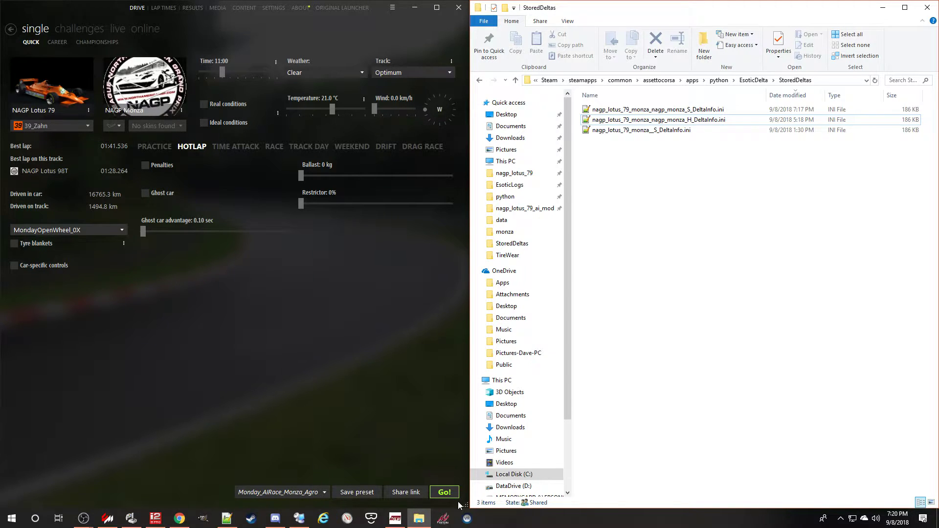
- Launch the Lotus 79 Monza hotlap session from the launcher's Go! button
left_click(444, 492)
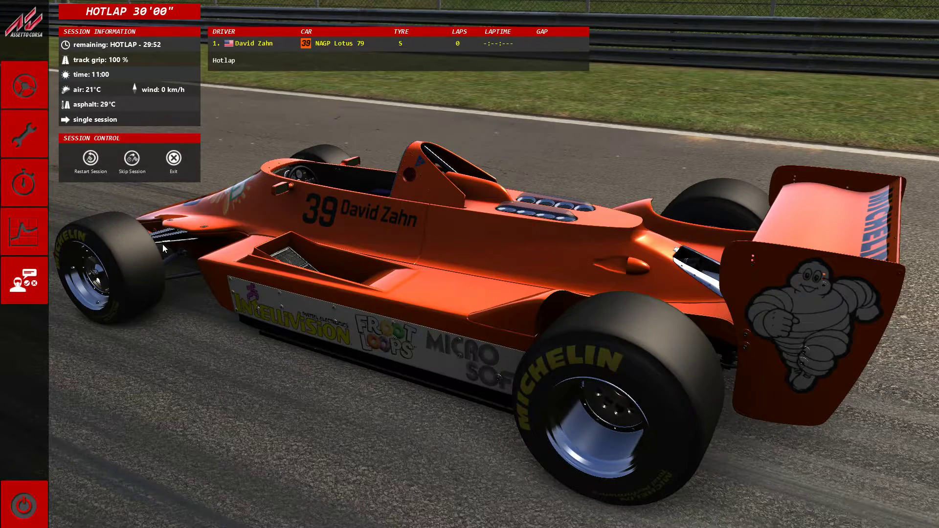
mouse_move(6, 74)
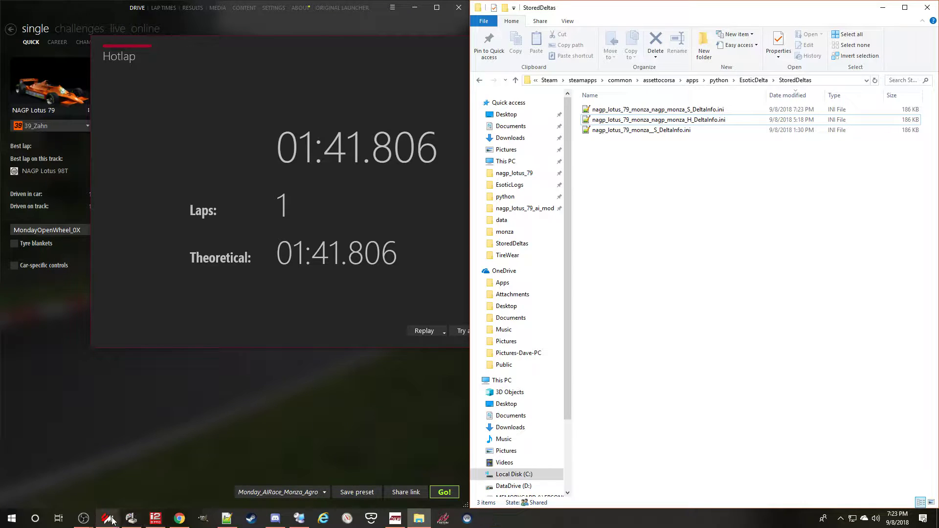
left_click(131, 518)
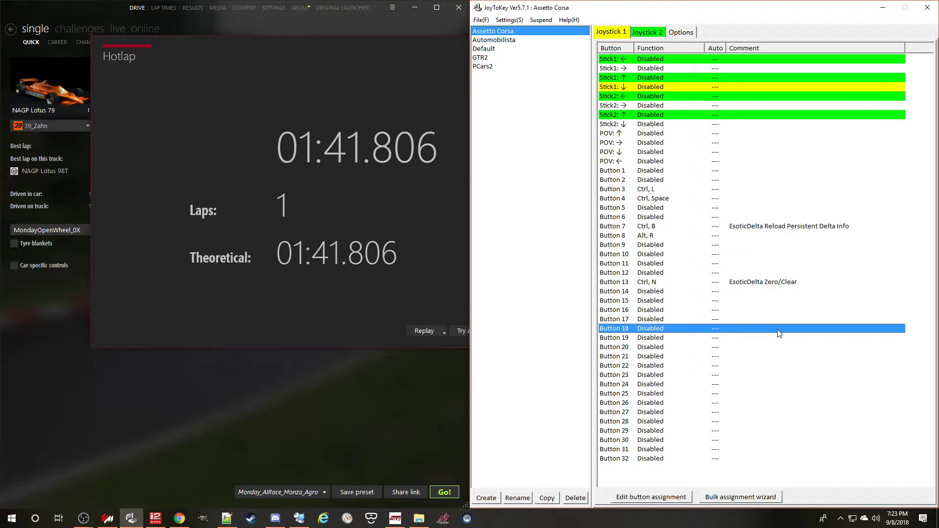
mouse_move(786, 340)
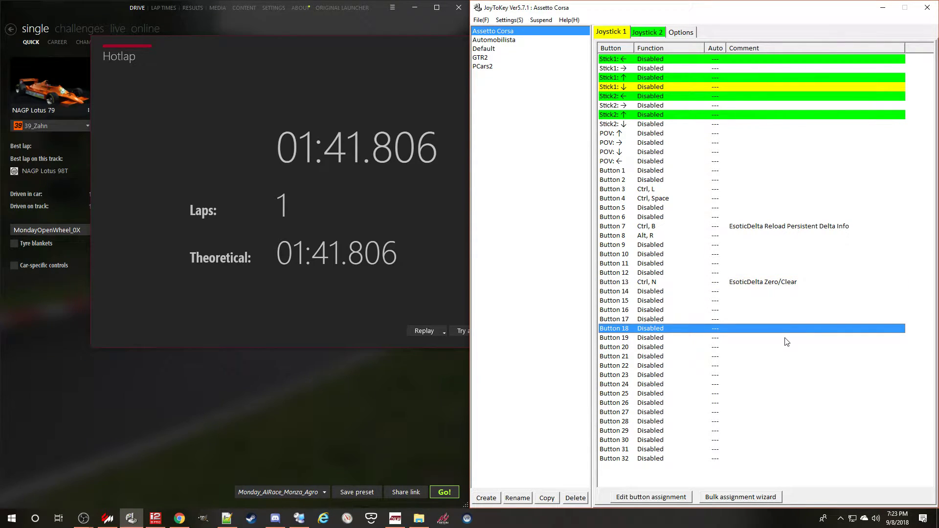
mouse_move(696, 296)
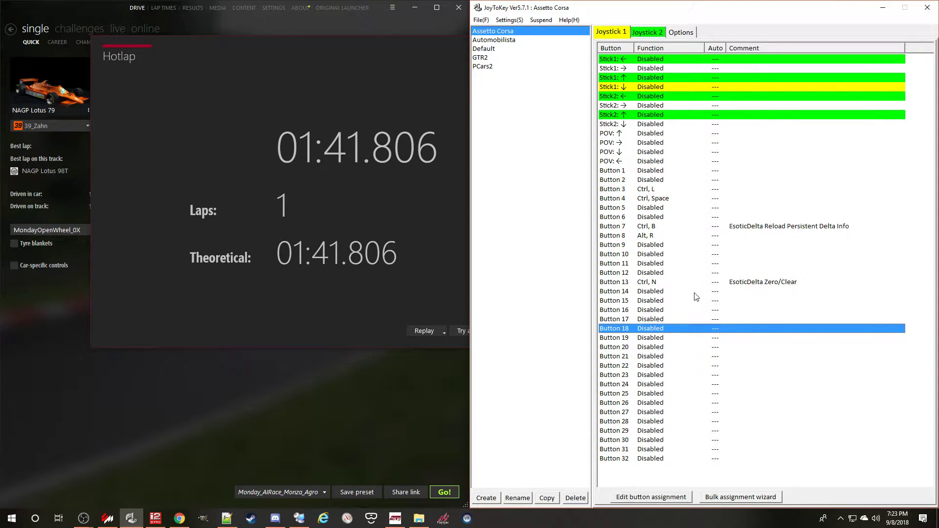
mouse_move(770, 322)
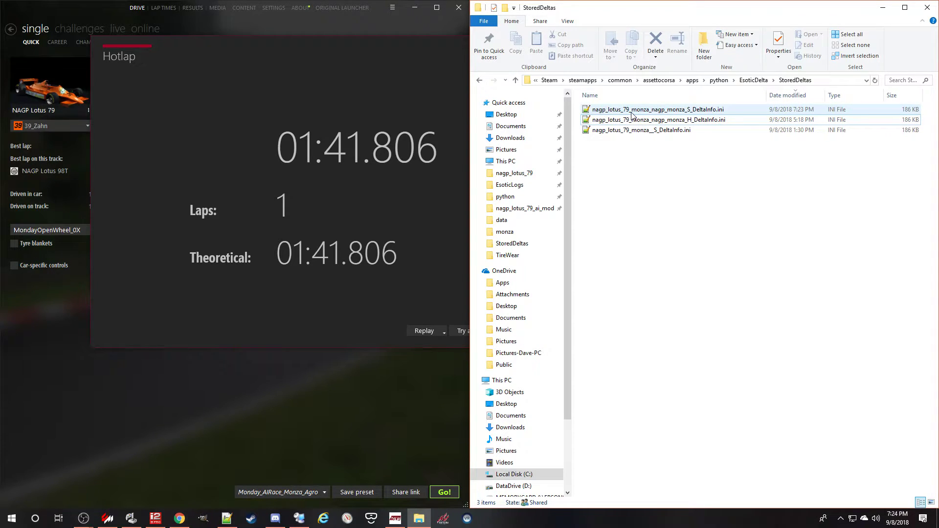
mouse_move(631, 113)
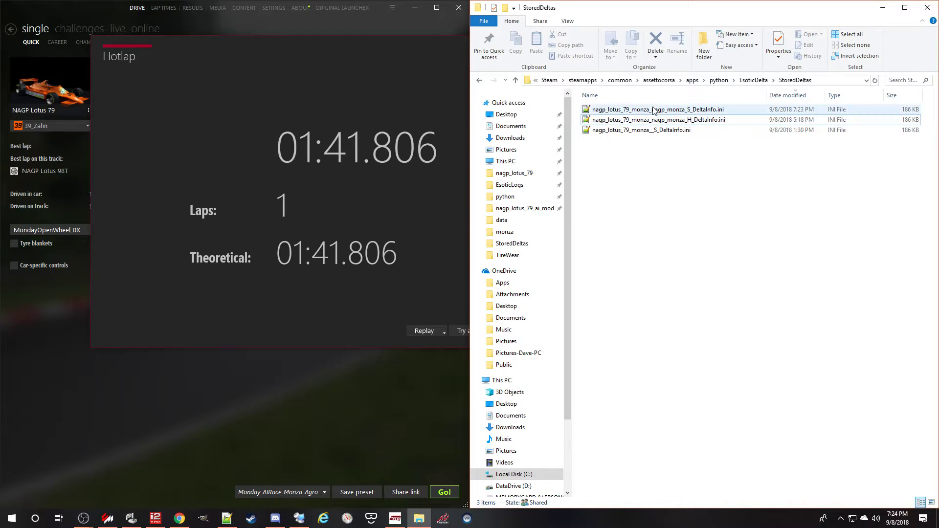
mouse_move(622, 111)
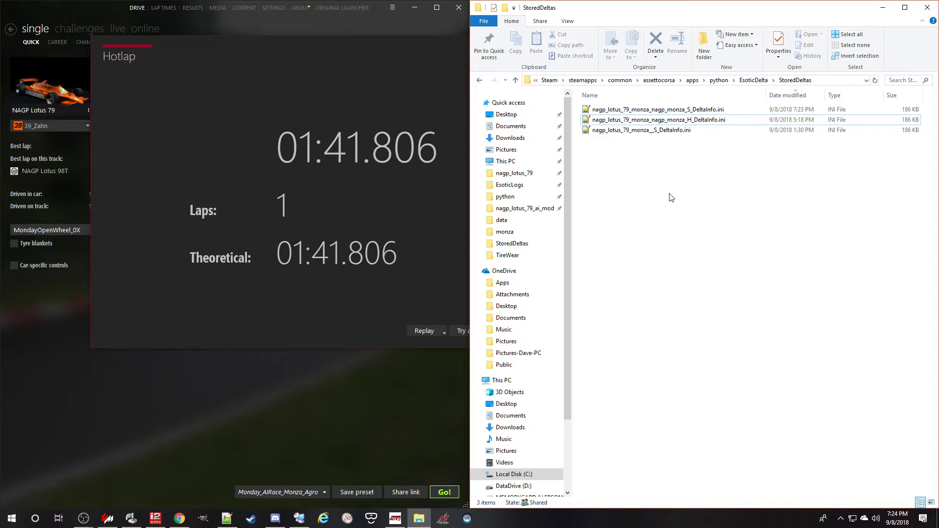
mouse_move(681, 193)
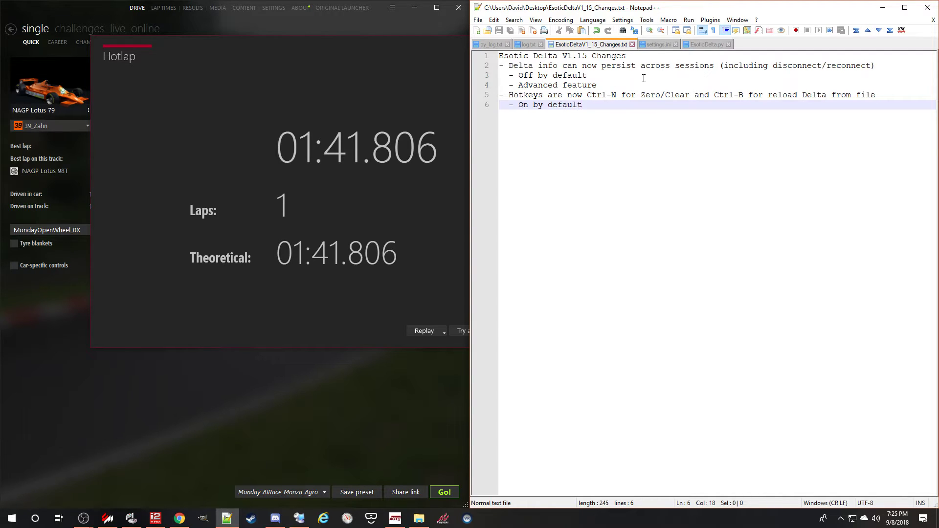
left_click(626, 76)
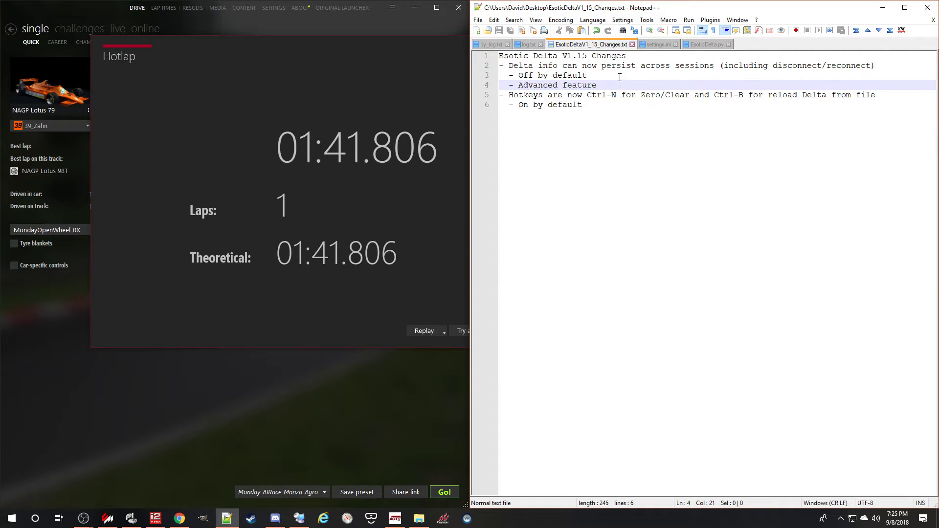
left_click(620, 85)
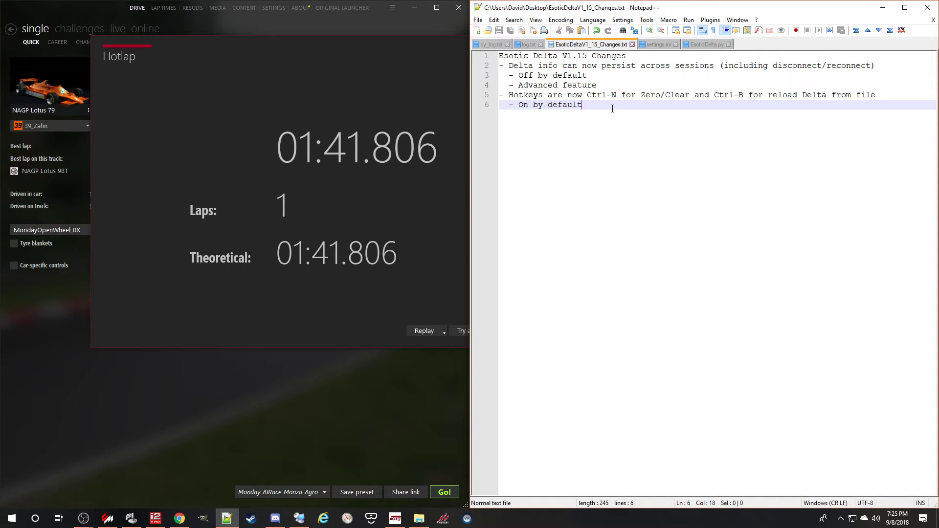
mouse_move(631, 104)
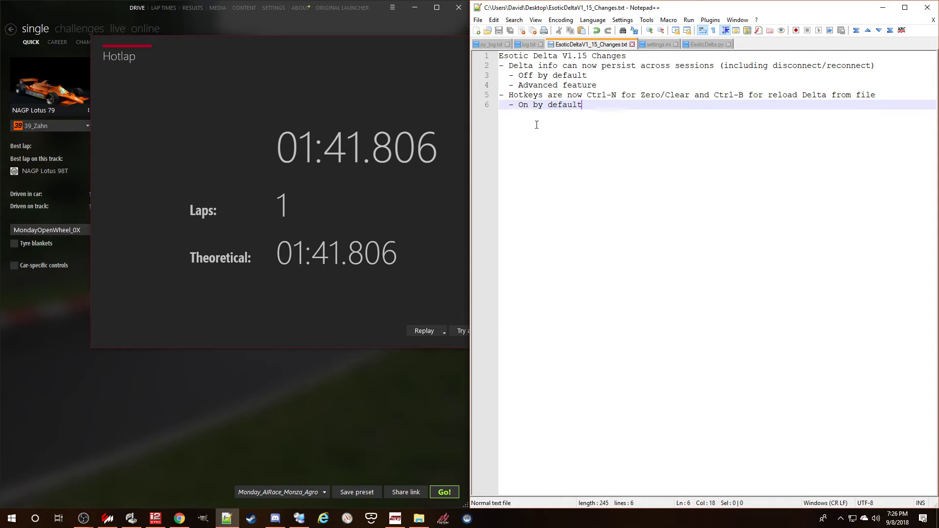
mouse_move(601, 131)
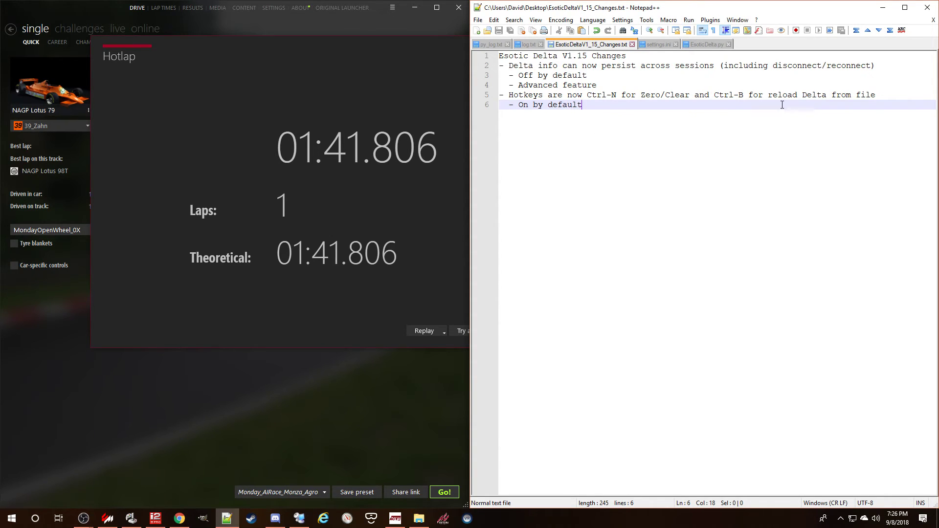
mouse_move(676, 115)
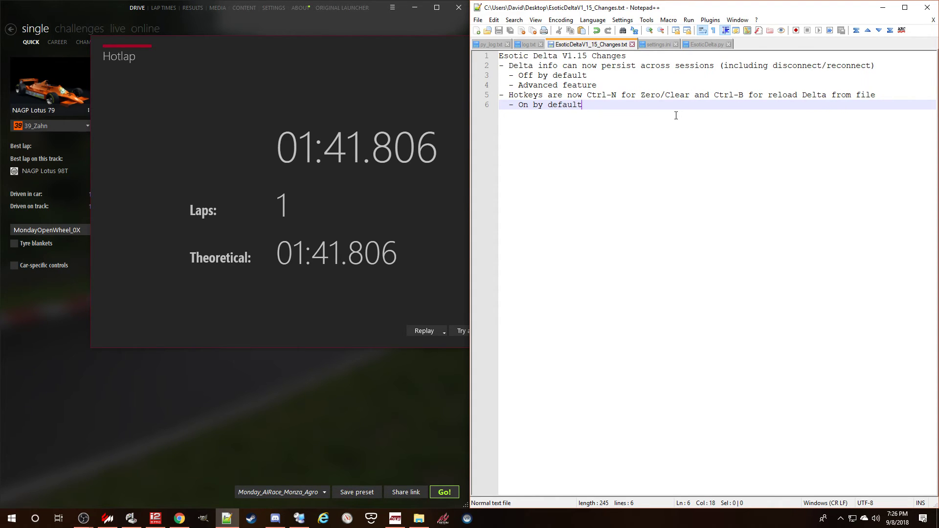
mouse_move(678, 191)
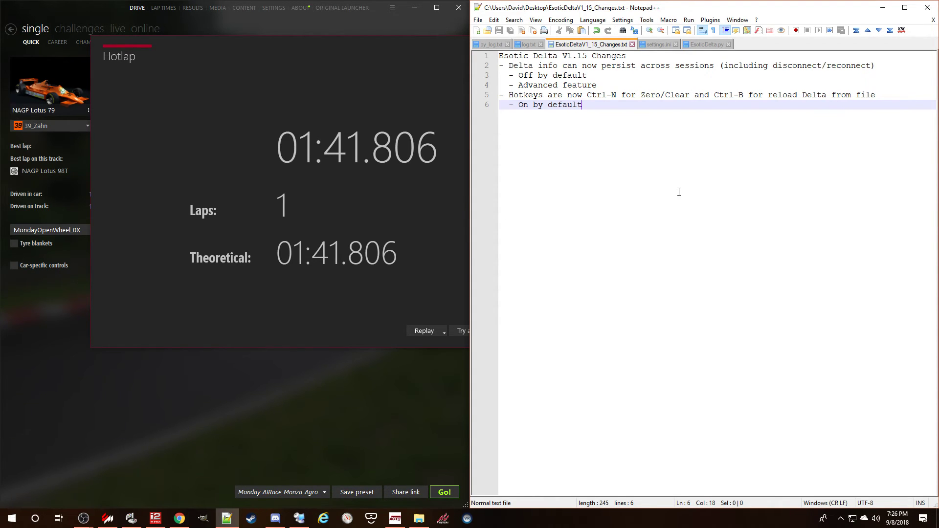